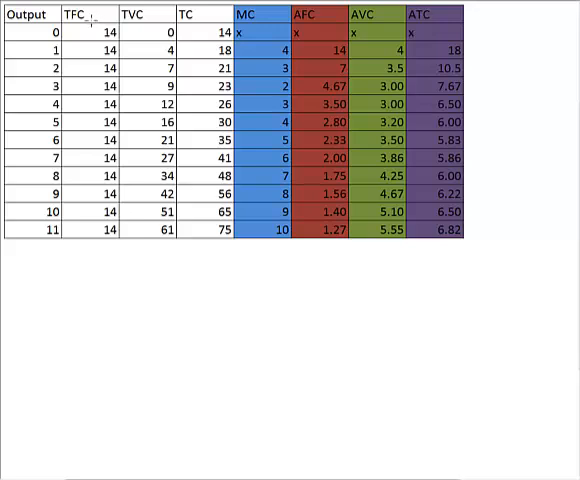
{"action": "mouse_move", "coordinate": [152, 18]}
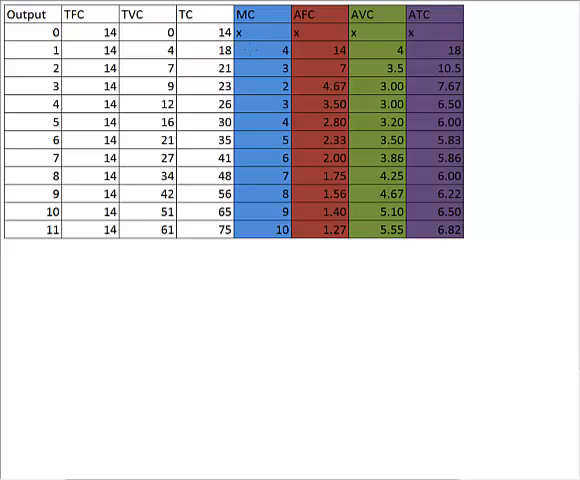
{"action": "mouse_move", "coordinate": [318, 48]}
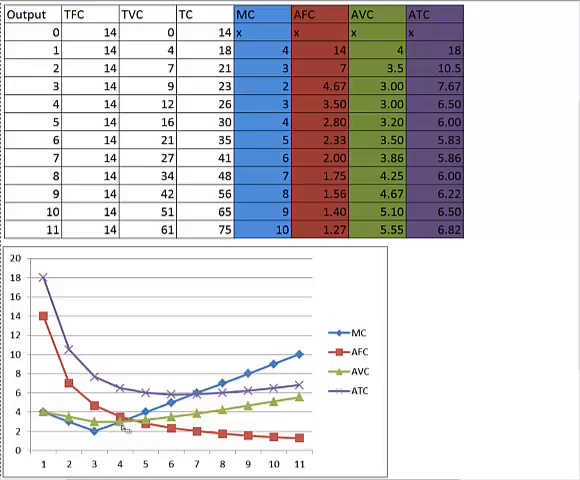
{"action": "mouse_move", "coordinate": [124, 426]}
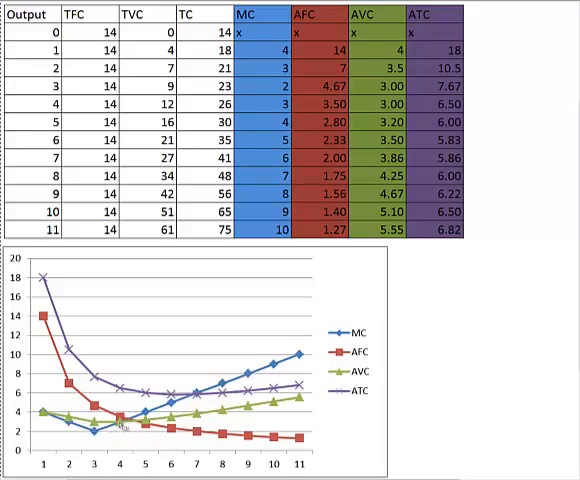